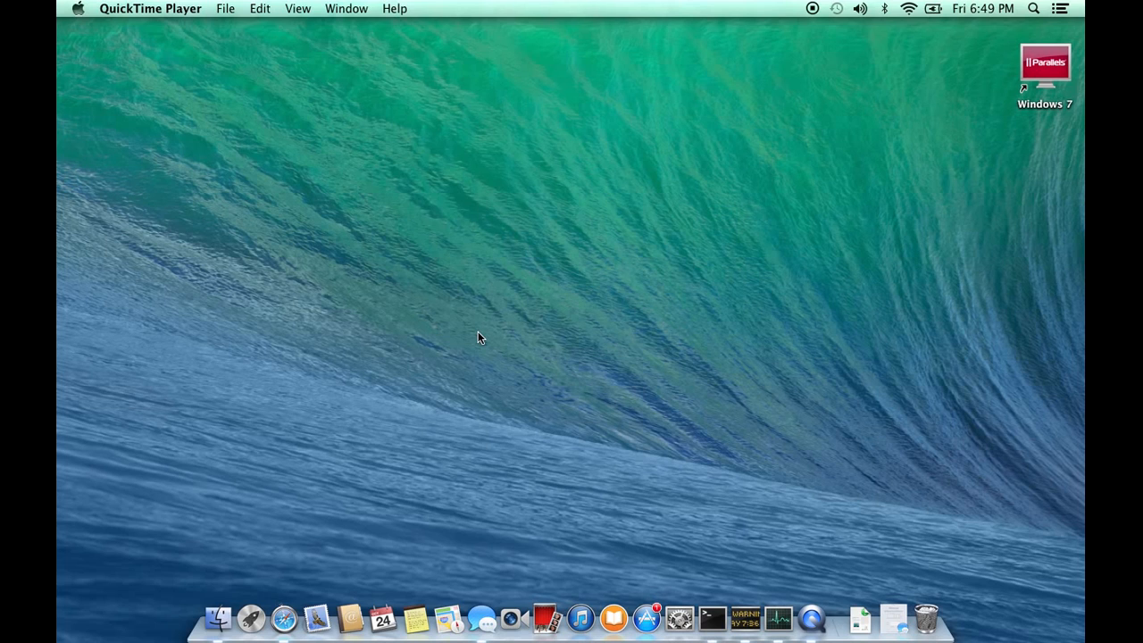
mouse_move(859, 9)
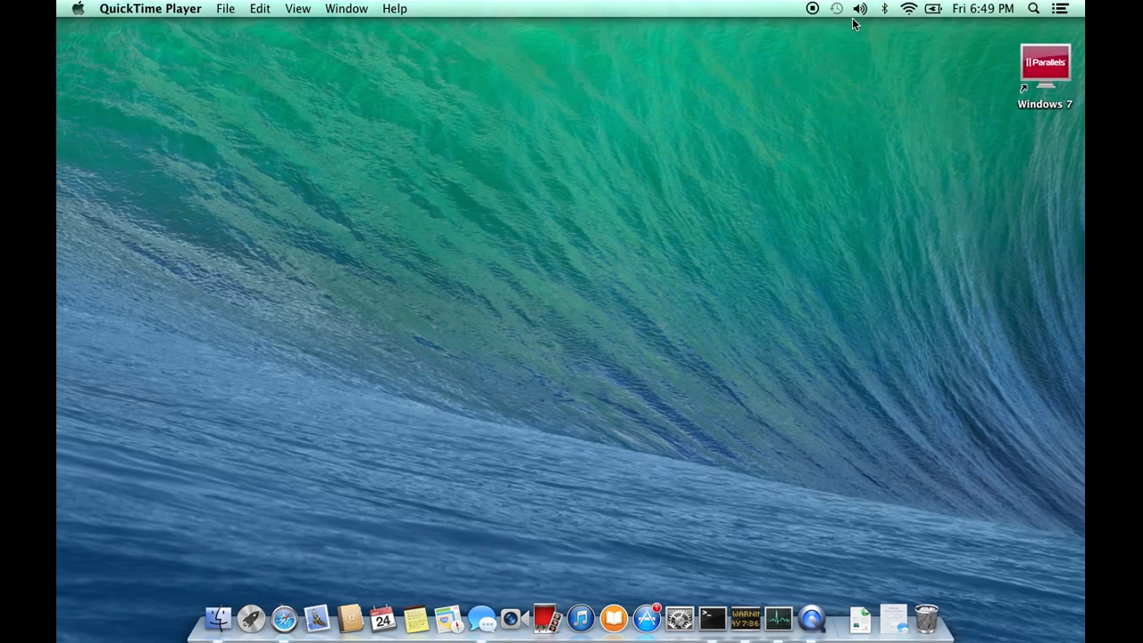
mouse_move(865, 37)
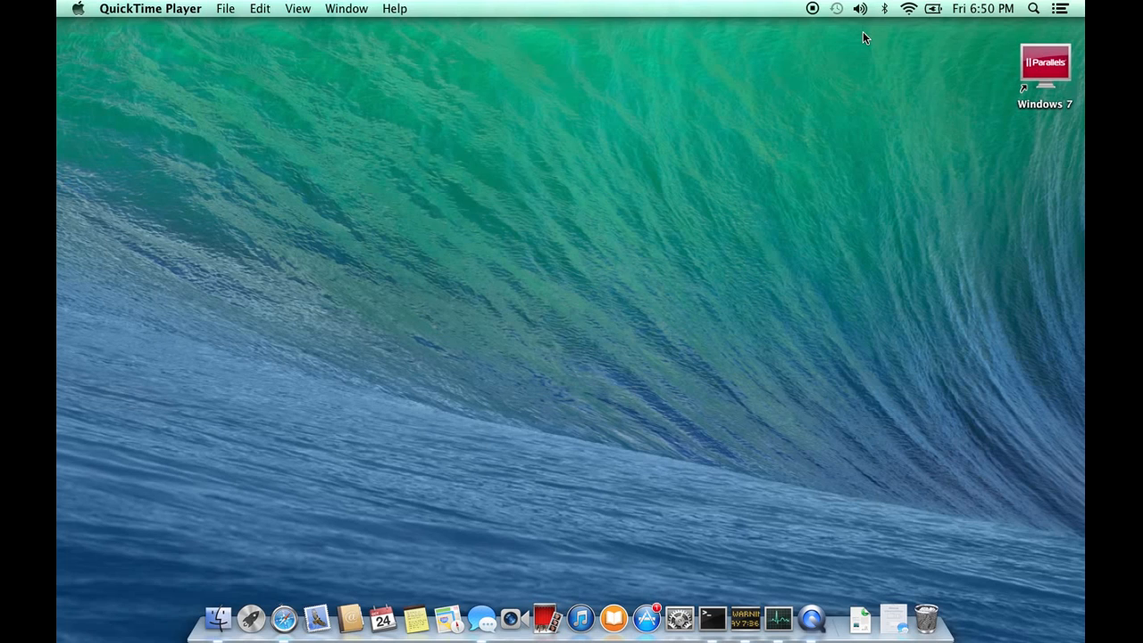
Bring up the menu-bar volume slider, confirming sound control responds at maximum level
left_click(859, 9)
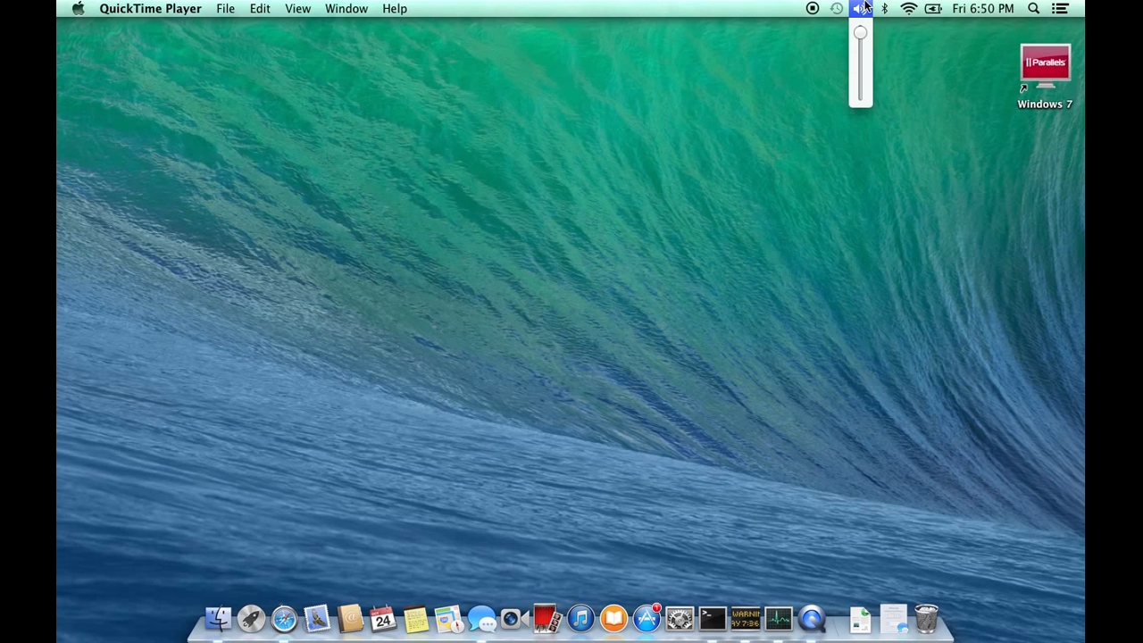